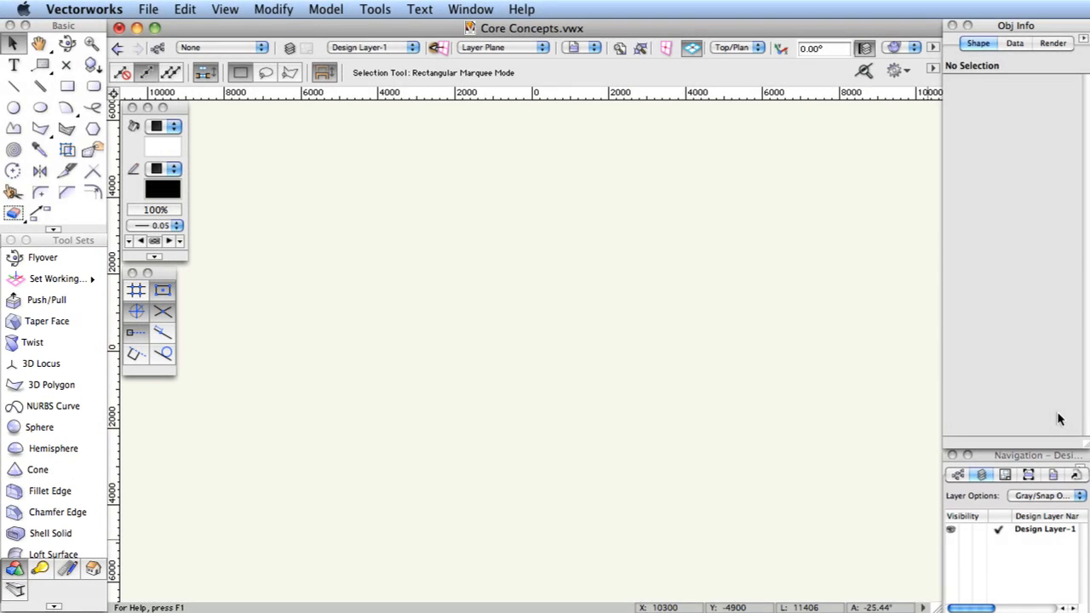
mouse_move(532, 351)
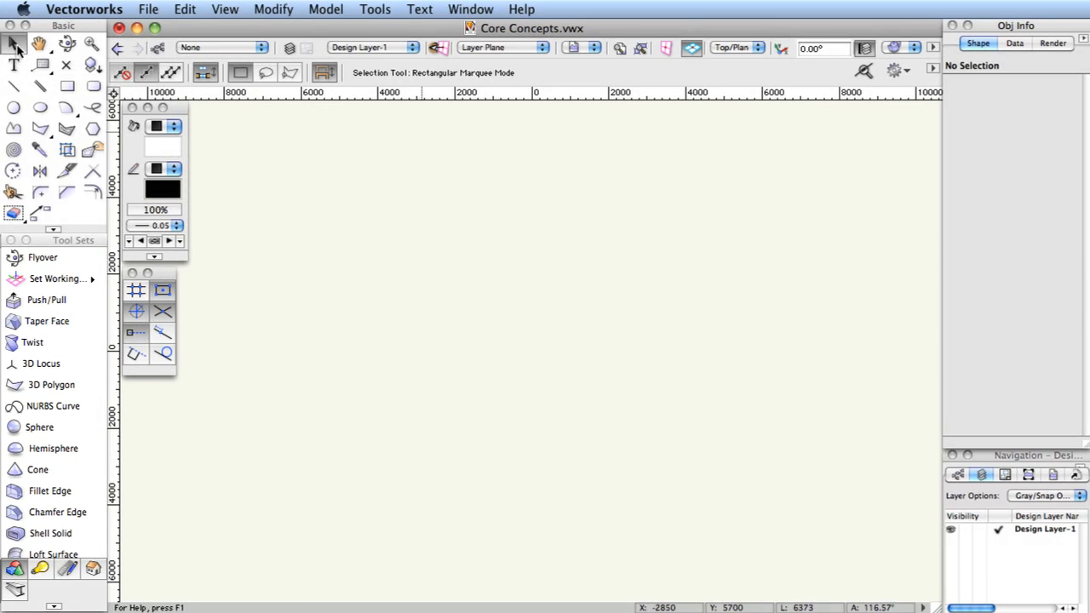
mouse_move(92, 85)
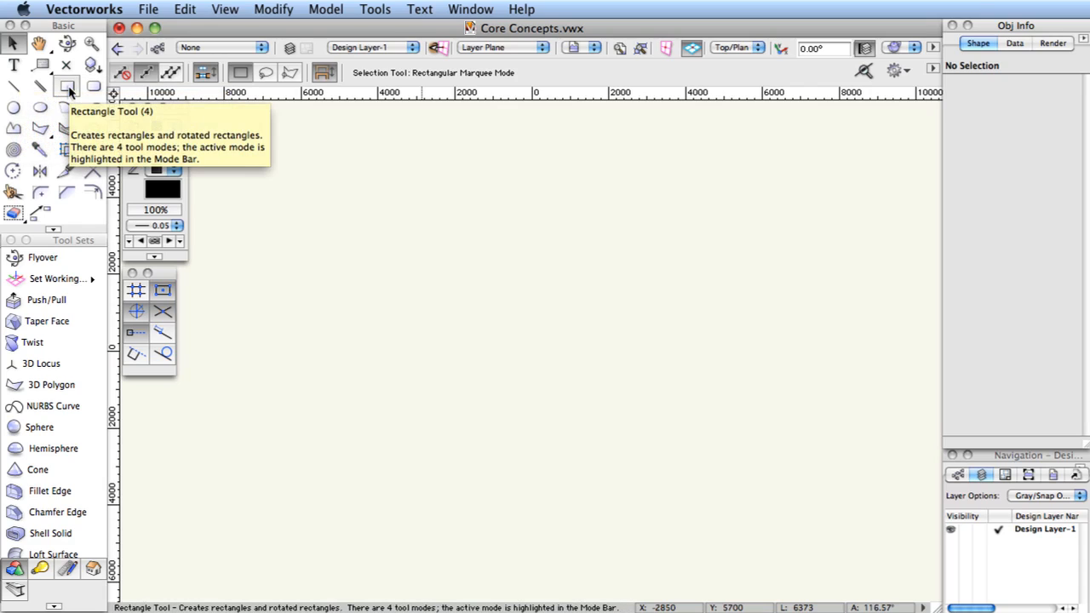
mouse_move(94, 85)
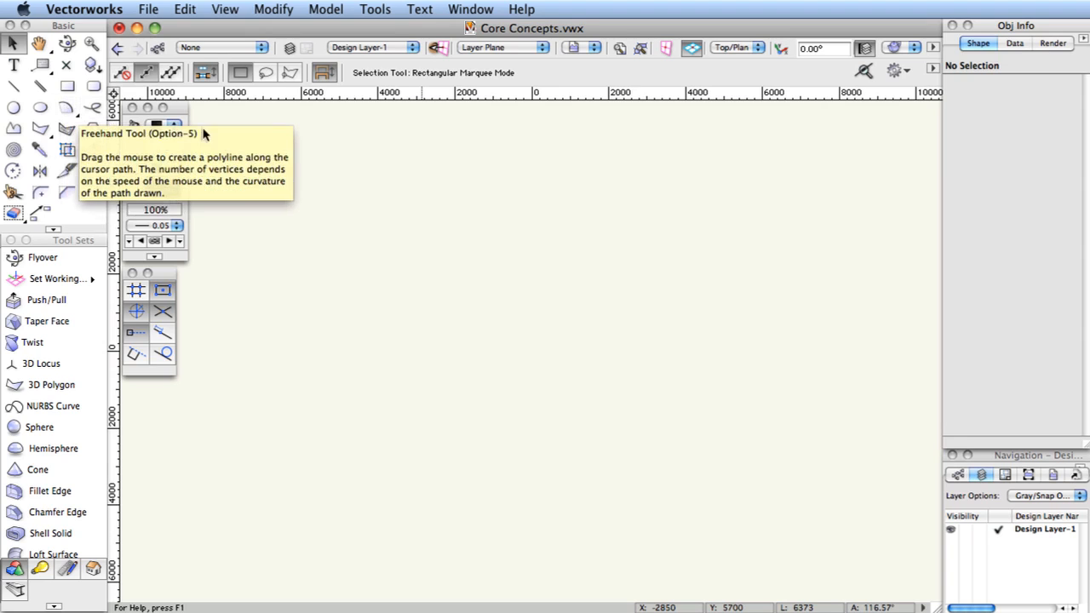
mouse_move(321, 225)
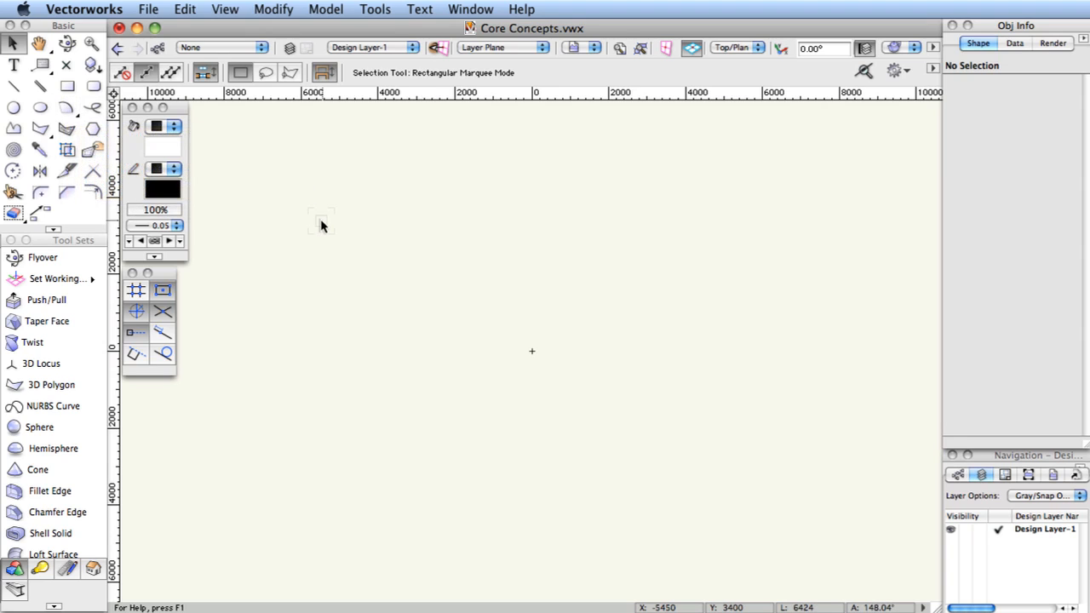
Step: Switch between the Rectangle and Selection tools in the Basic palette, ending on Rectangle
left_click(66, 85)
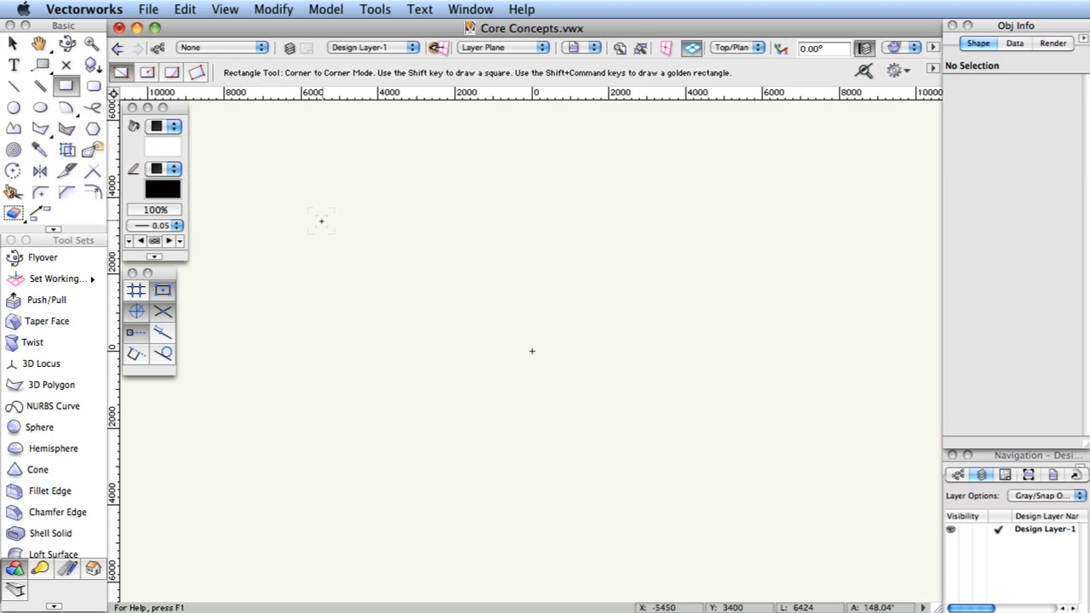
left_click(14, 45)
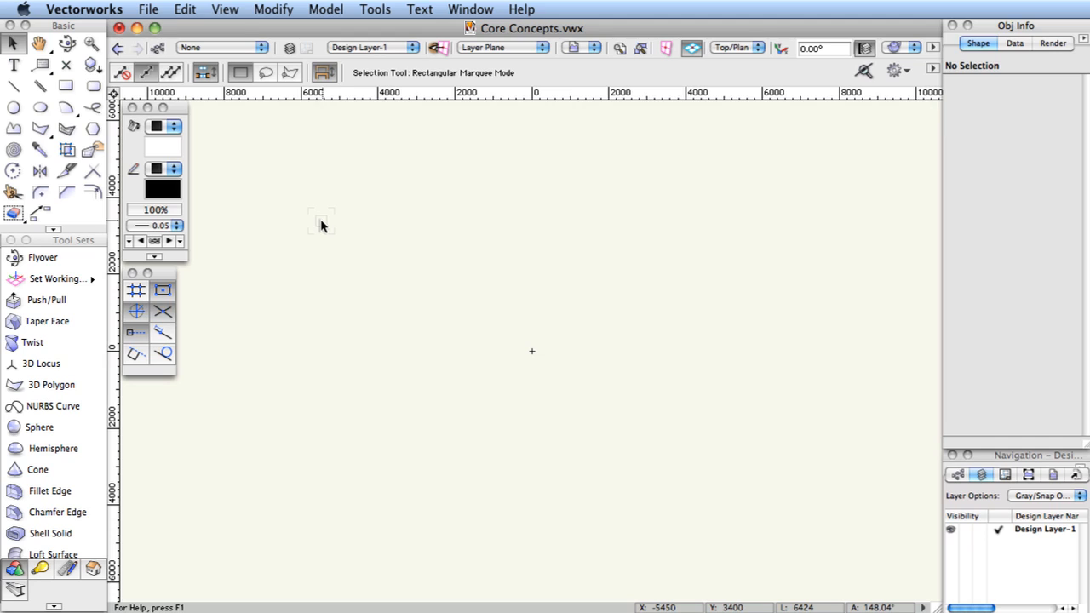
left_click(66, 85)
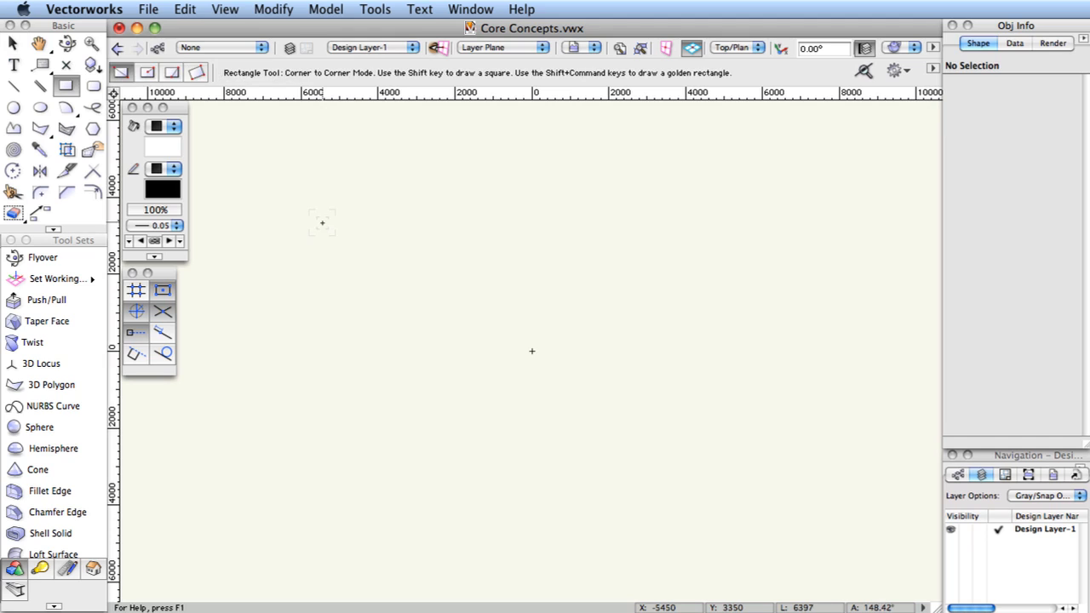
Step: Fit the empty drawing view to the page area via View > Zoom
left_click(225, 11)
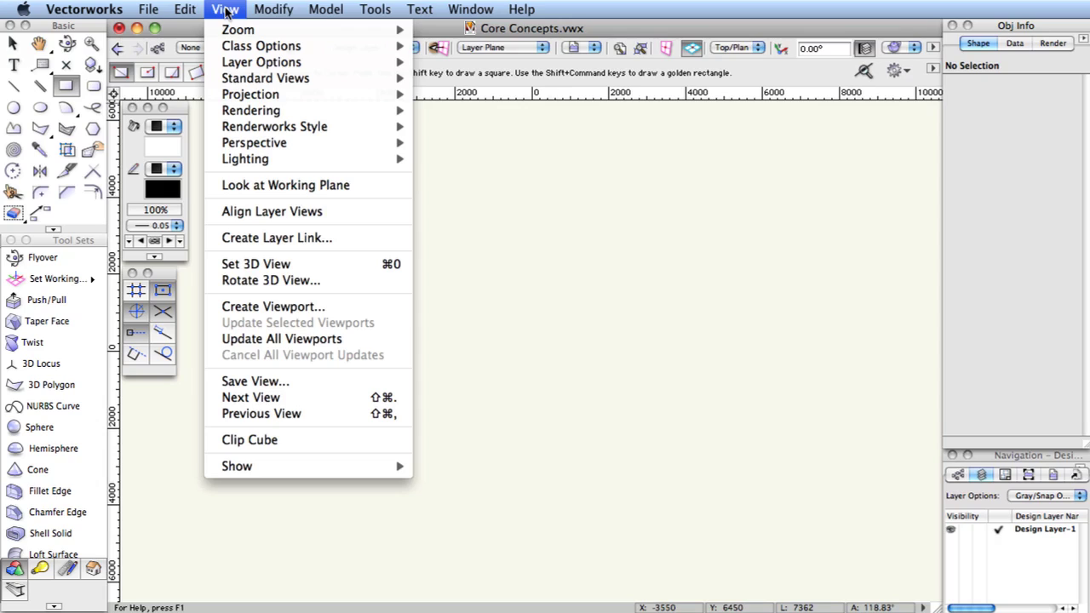
mouse_move(238, 31)
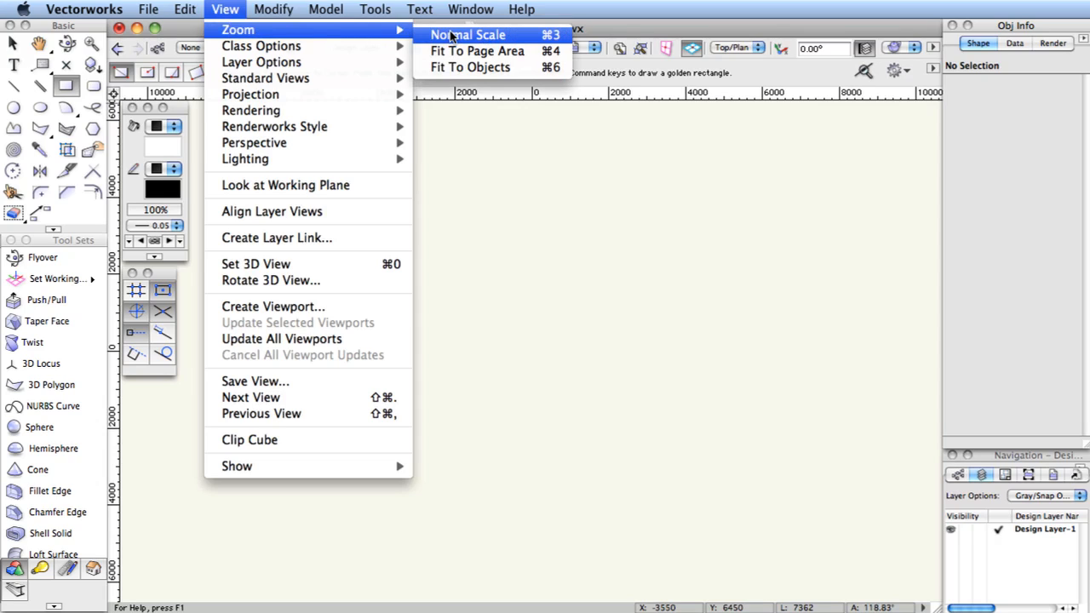
mouse_move(477, 51)
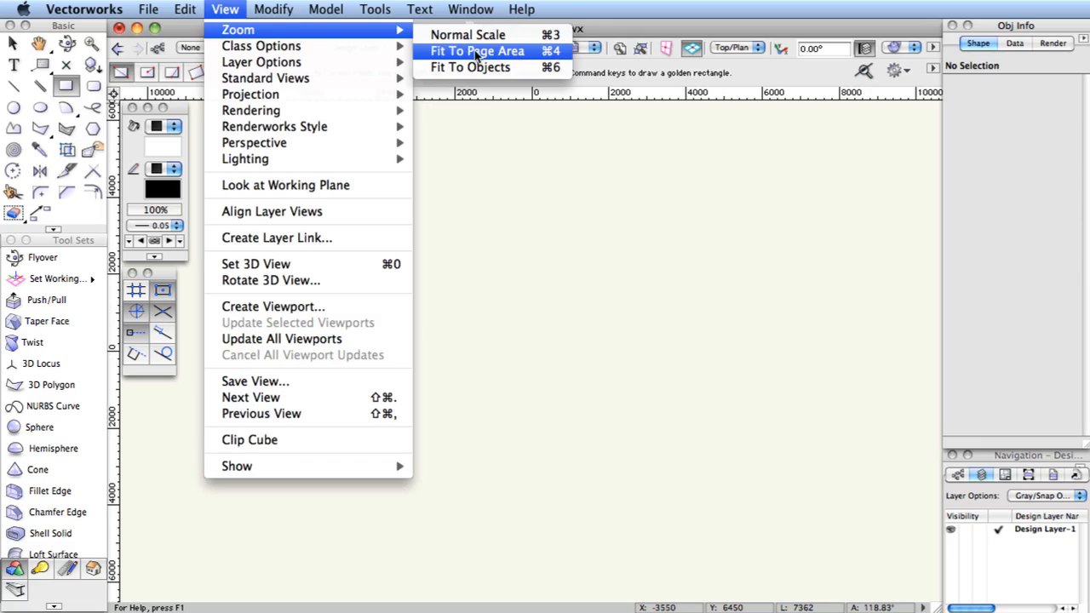
left_click(477, 51)
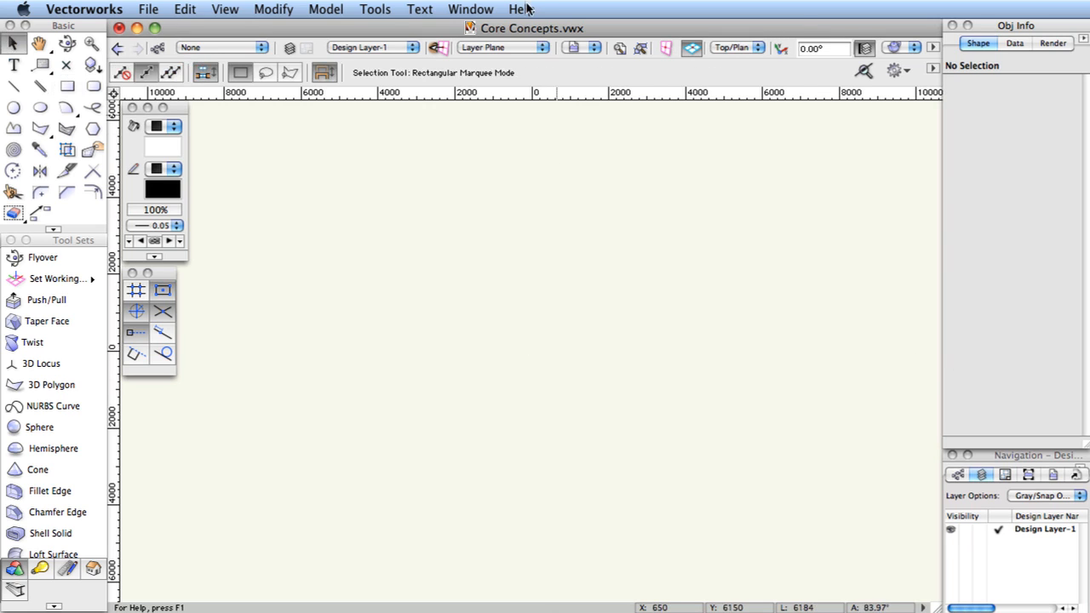
mouse_move(538, 56)
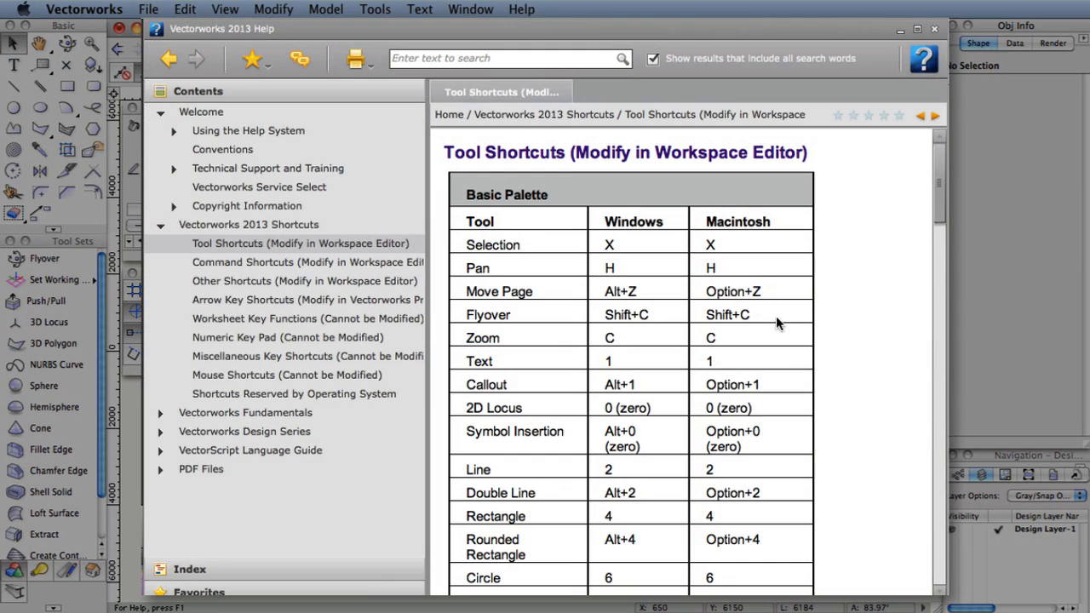
mouse_move(305, 245)
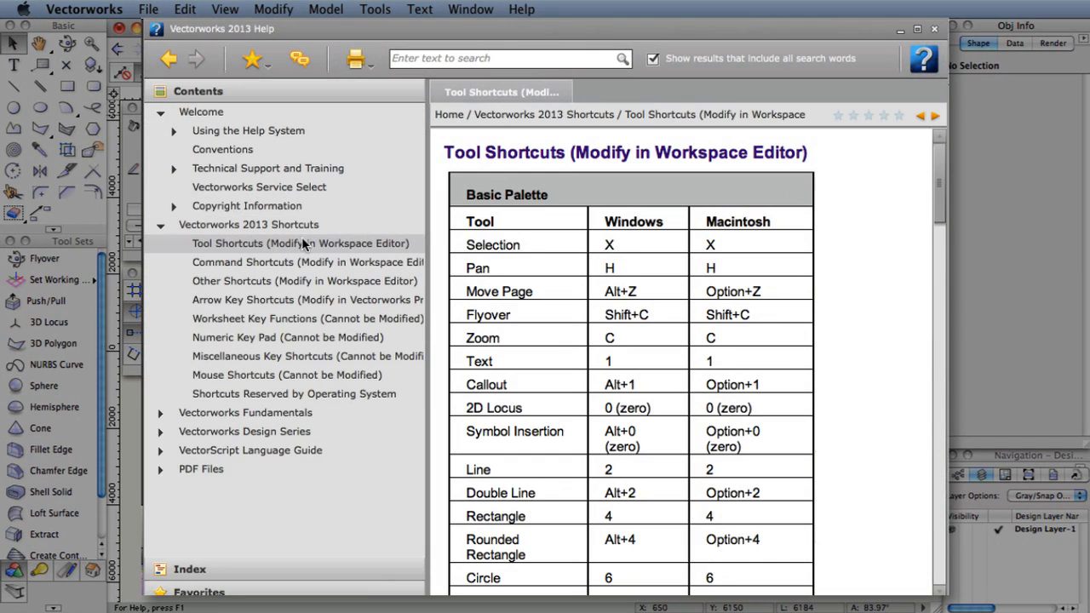
mouse_move(293, 263)
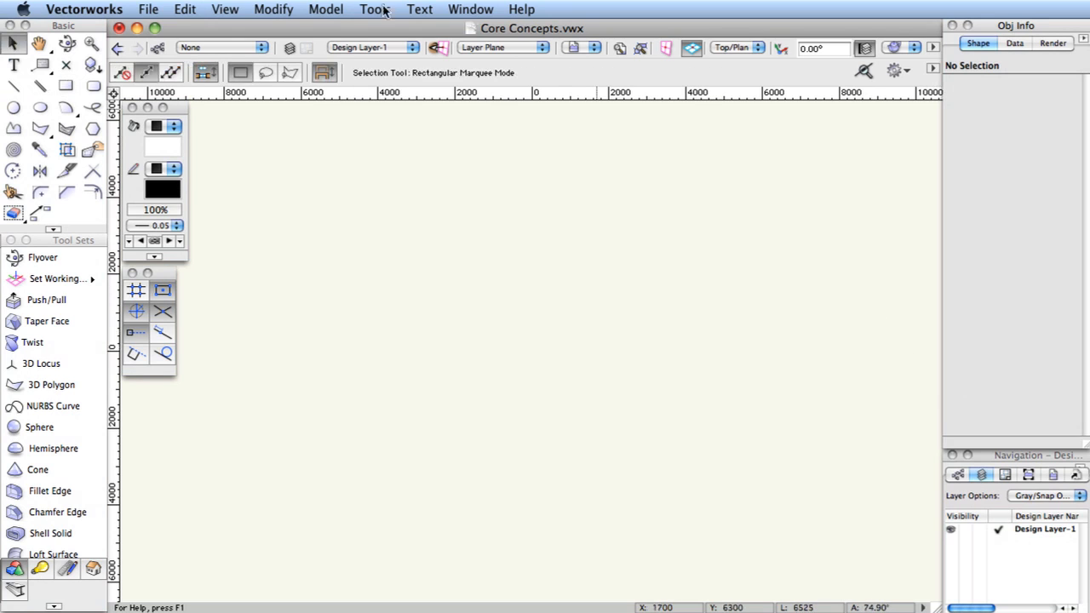
left_click(374, 10)
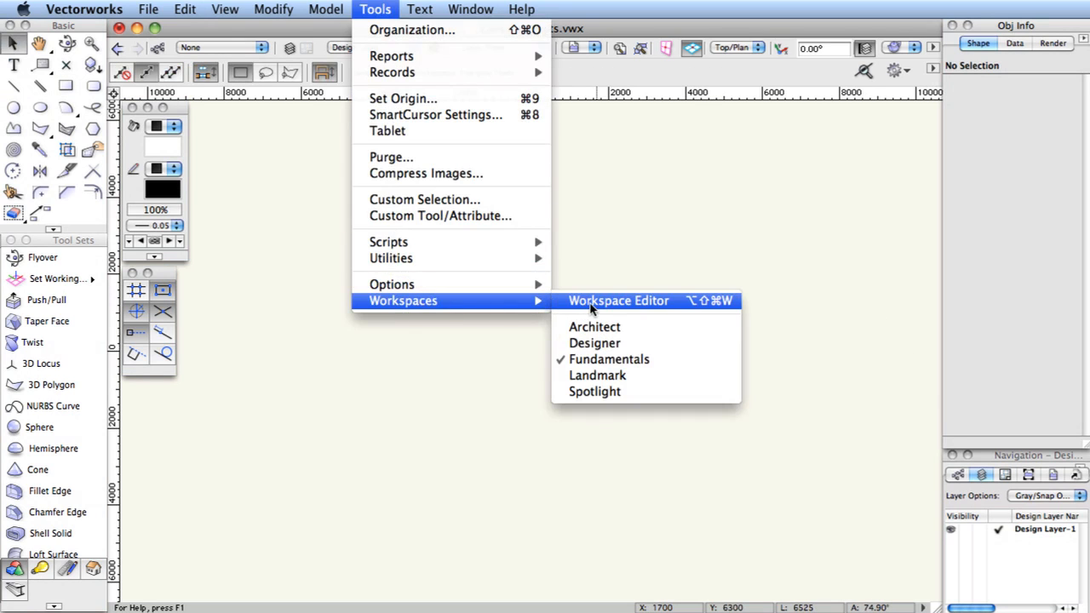
left_click(618, 300)
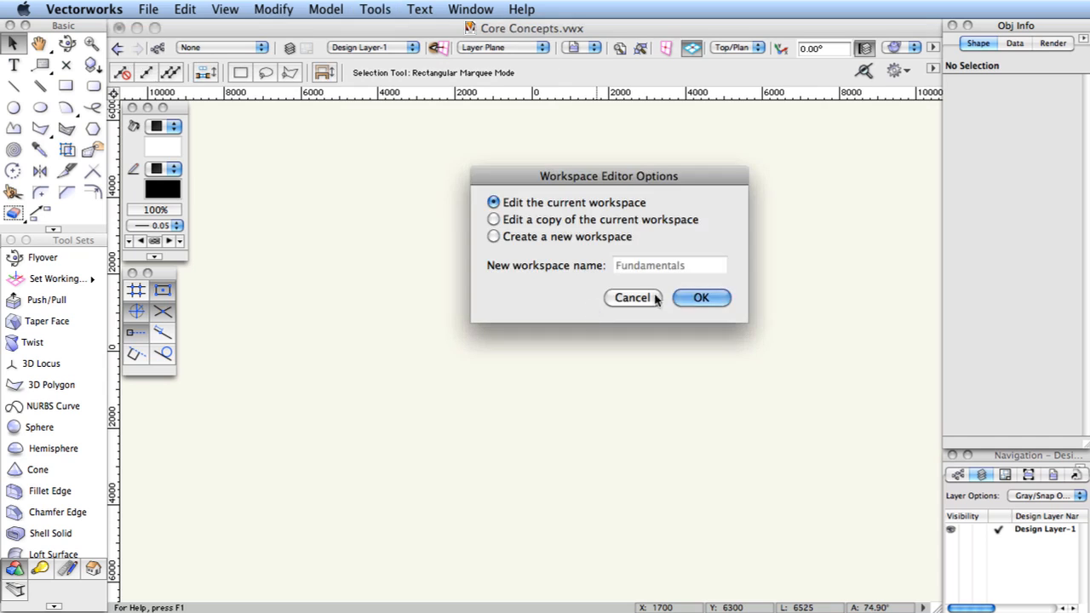
left_click(702, 297)
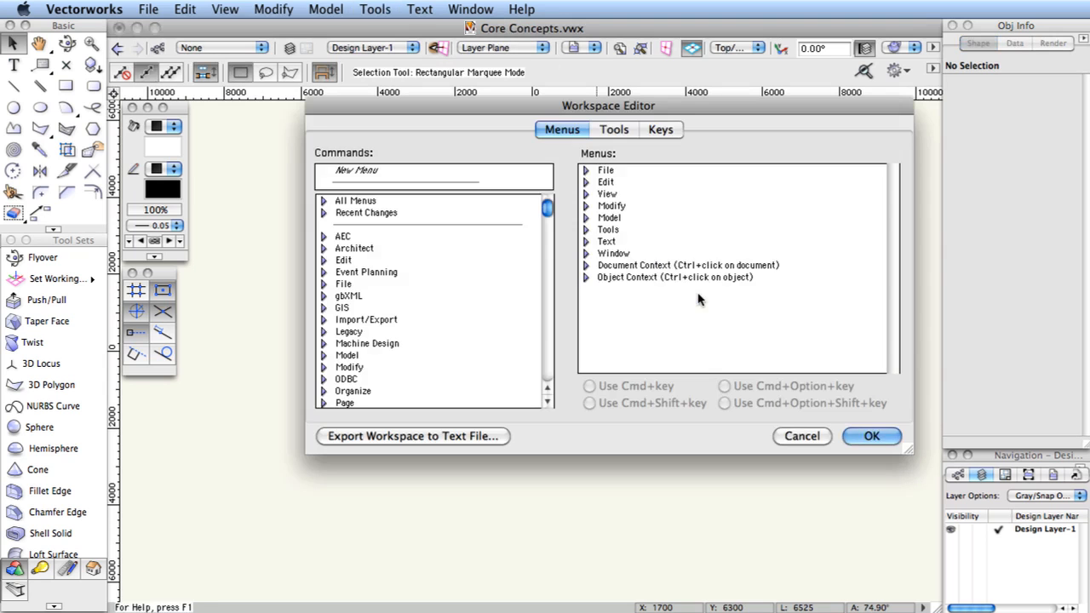
mouse_move(627, 237)
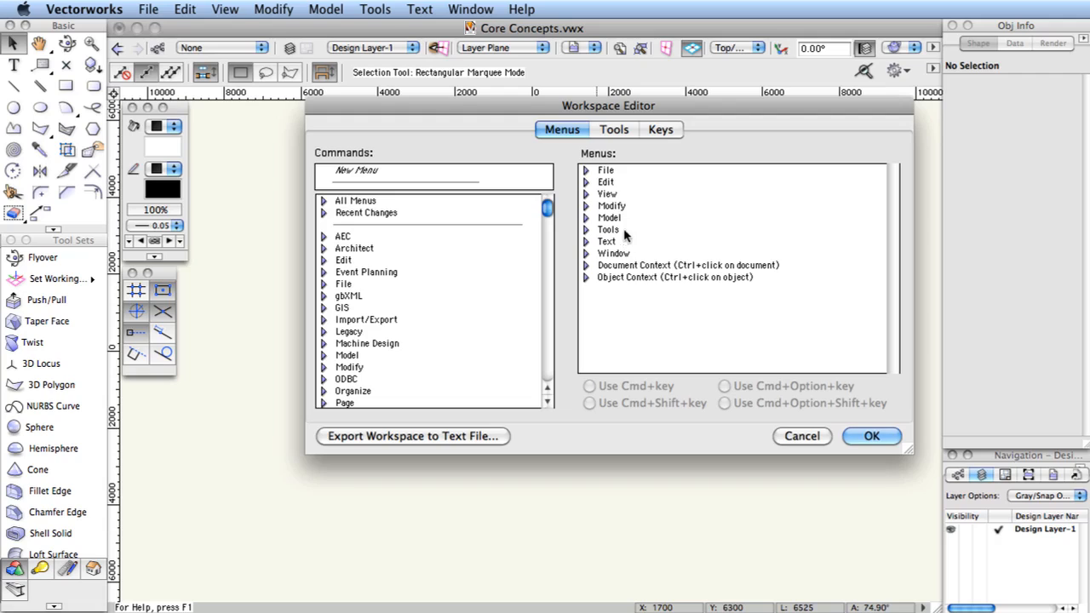
mouse_move(698, 289)
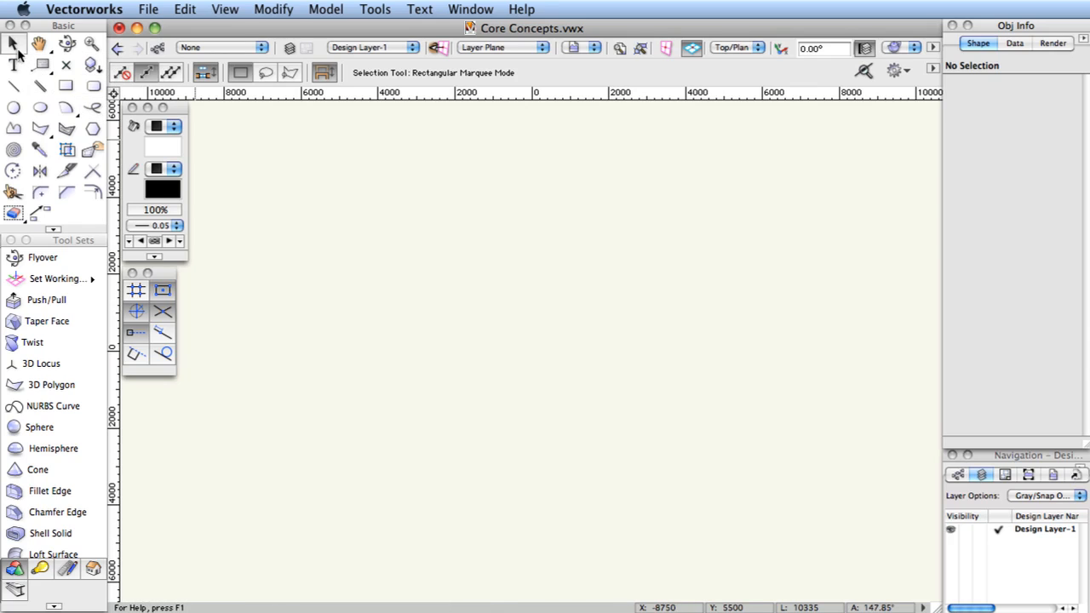
left_click(37, 43)
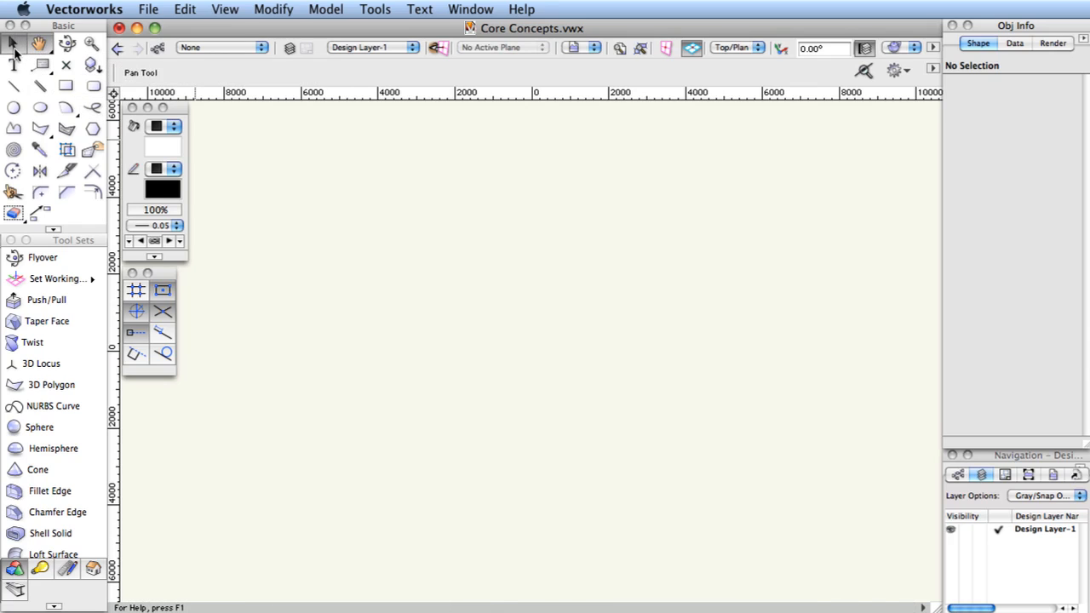
left_click(13, 44)
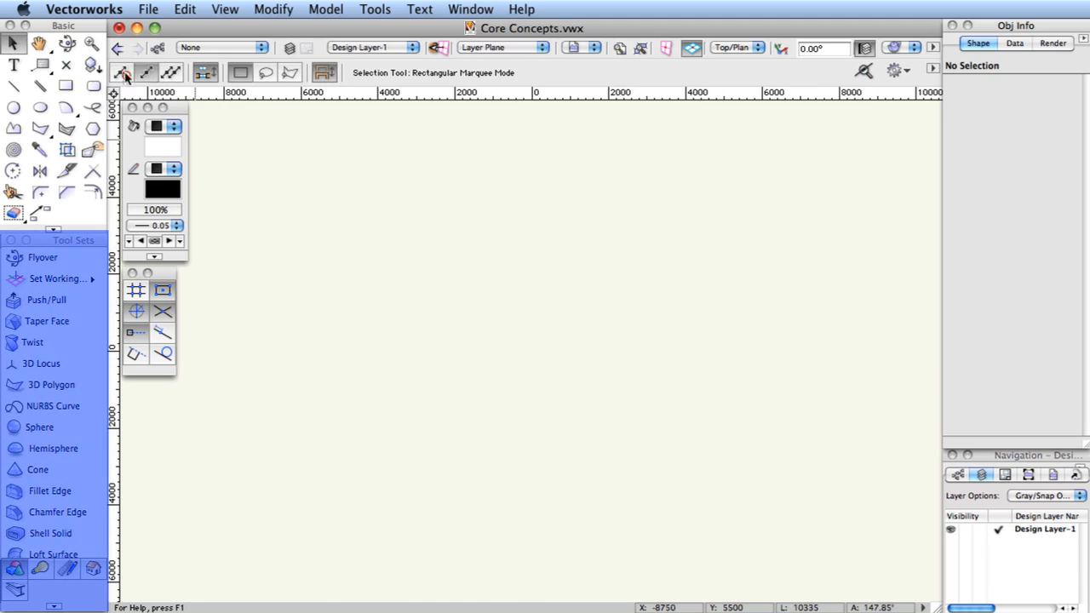
left_click(123, 71)
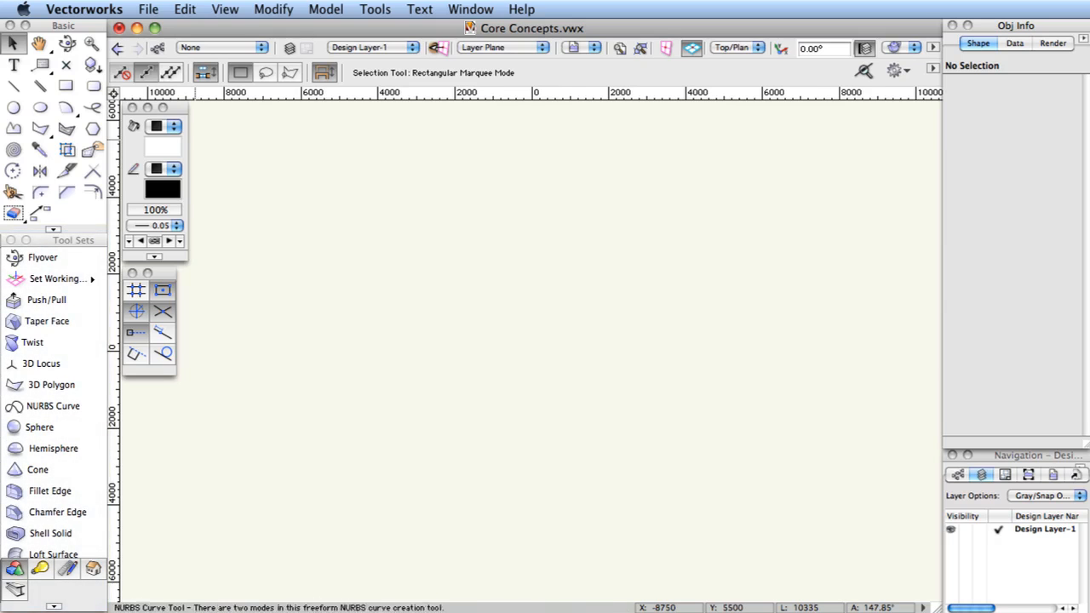
mouse_move(136, 290)
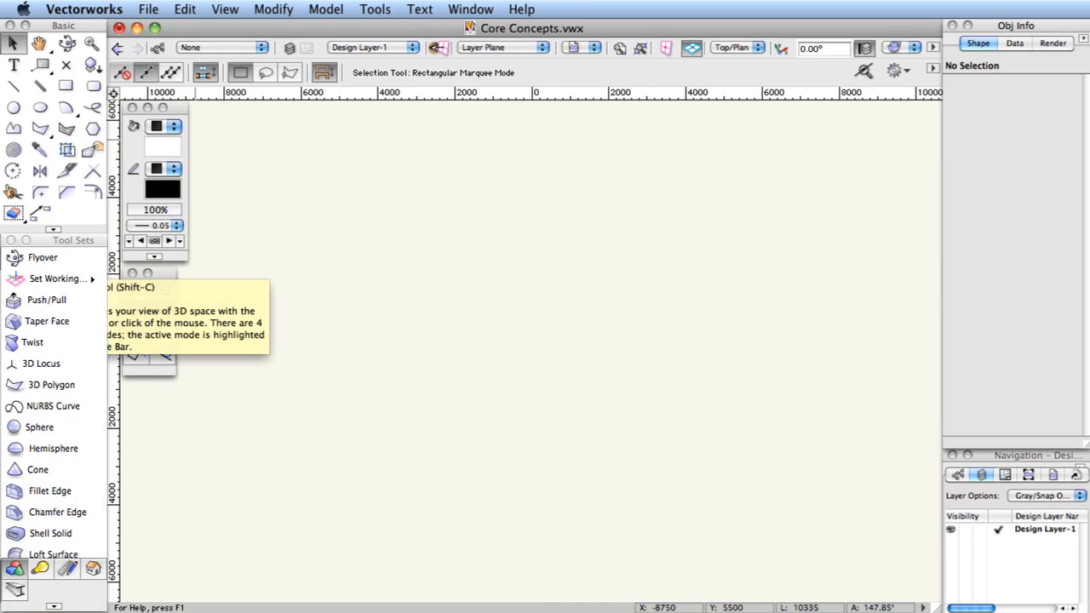
left_click(375, 10)
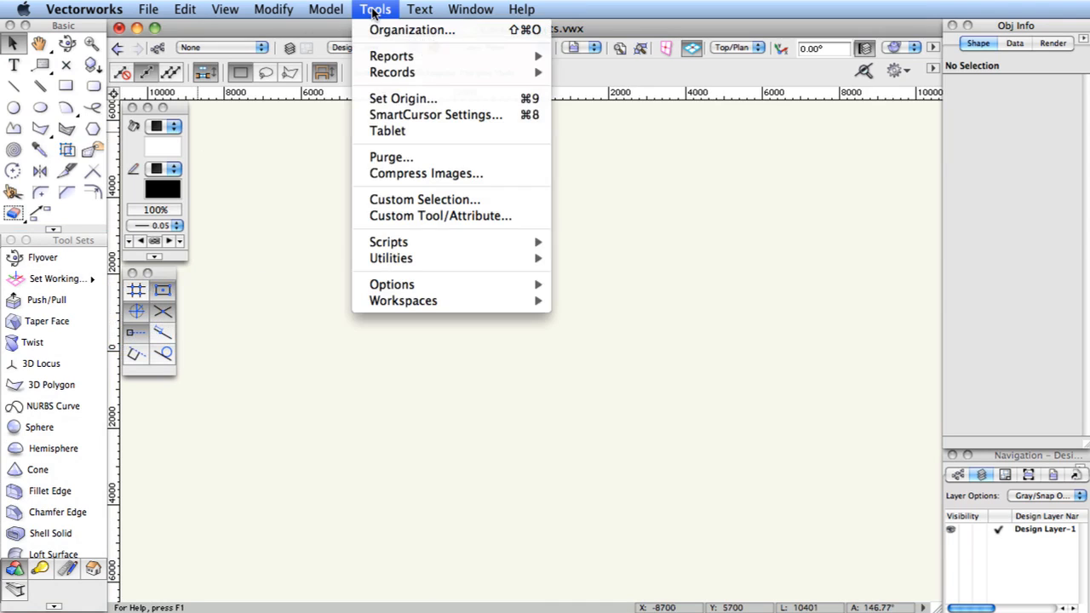
mouse_move(402, 300)
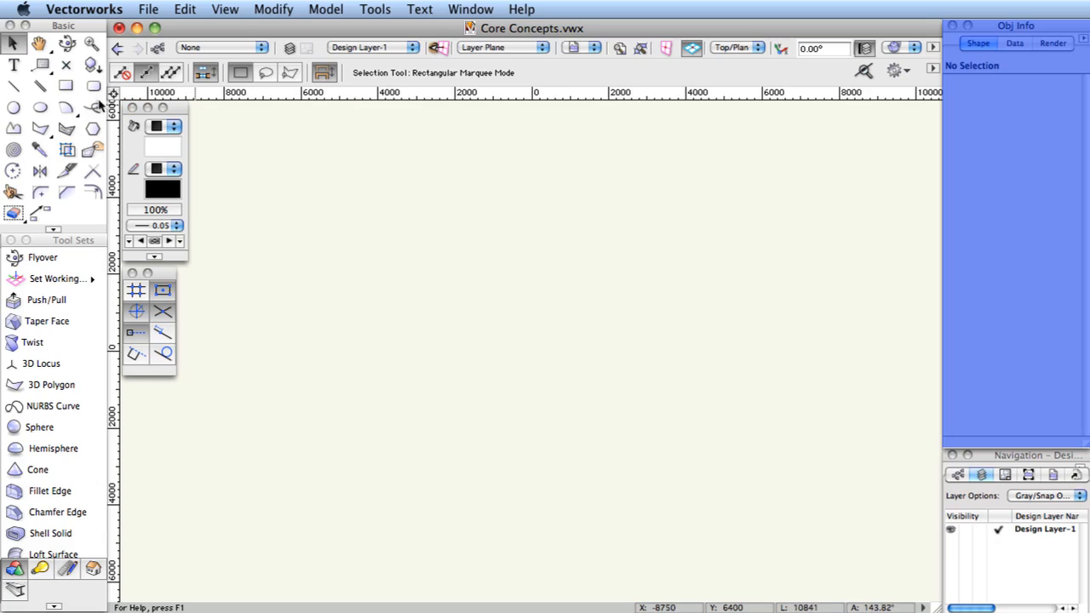
Step: Draw a rectangle about 3000 by 2857 in the upper-left of Design Layer-1
left_click(66, 85)
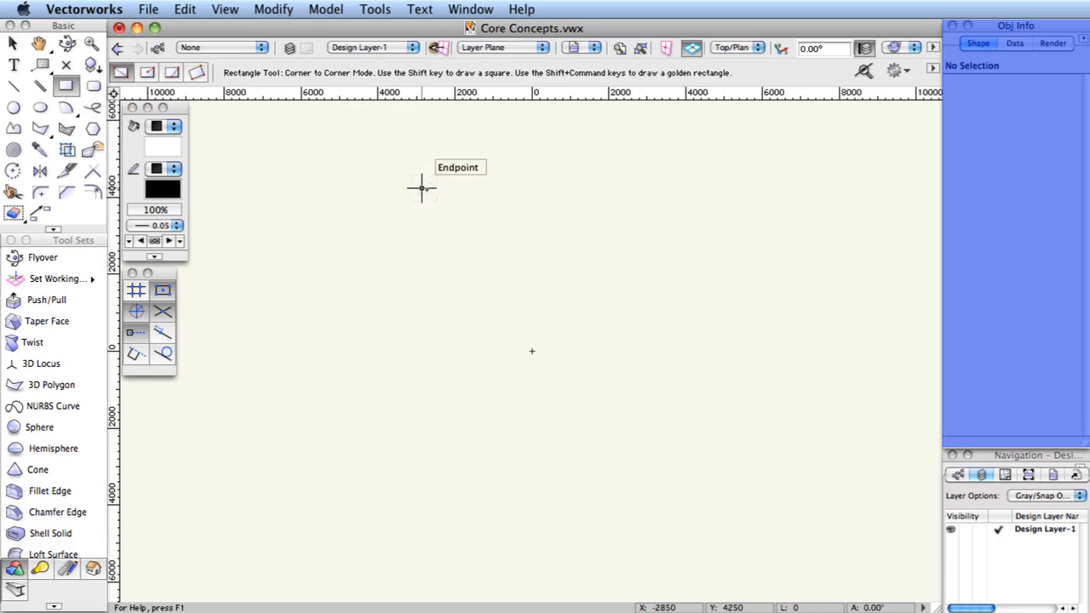
left_click_drag(422, 189, 511, 278)
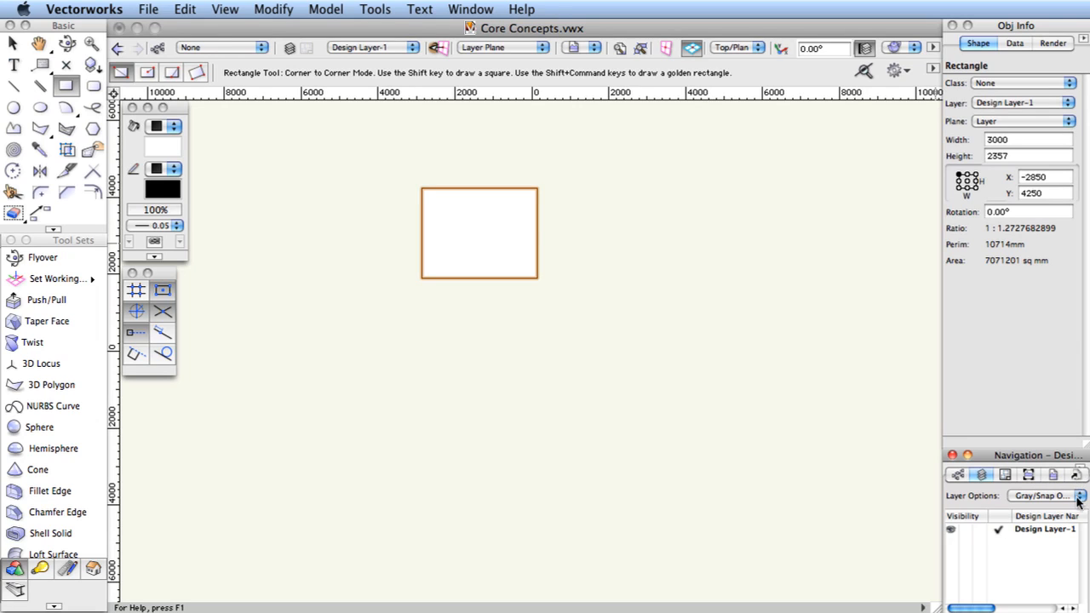
mouse_move(958, 477)
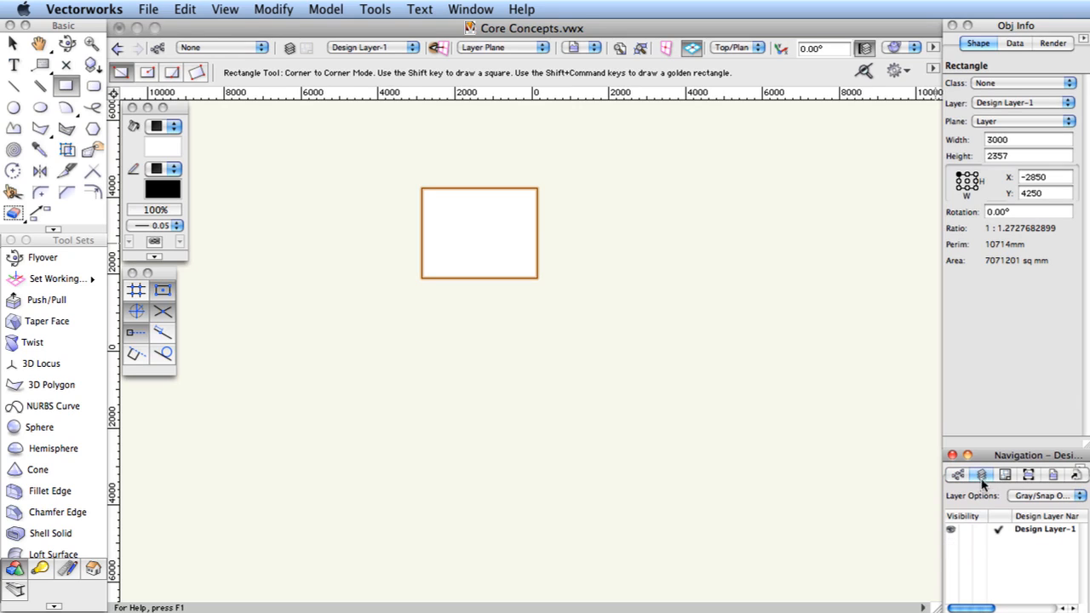
mouse_move(986, 491)
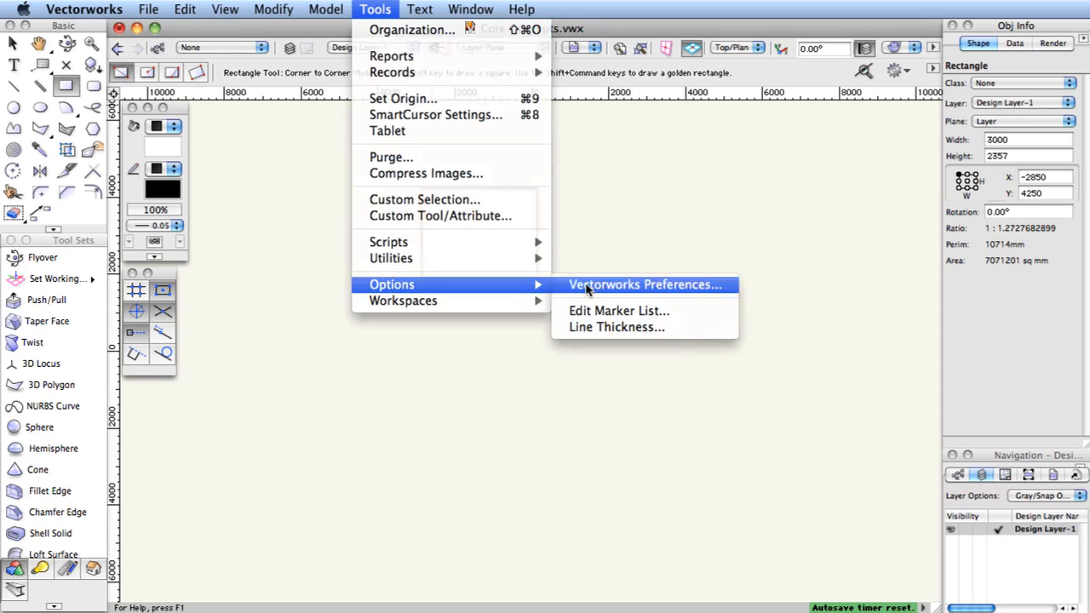
Step: Browse the Edit, Display and Session preference tabs, toggling Use sound on and back off
left_click(644, 285)
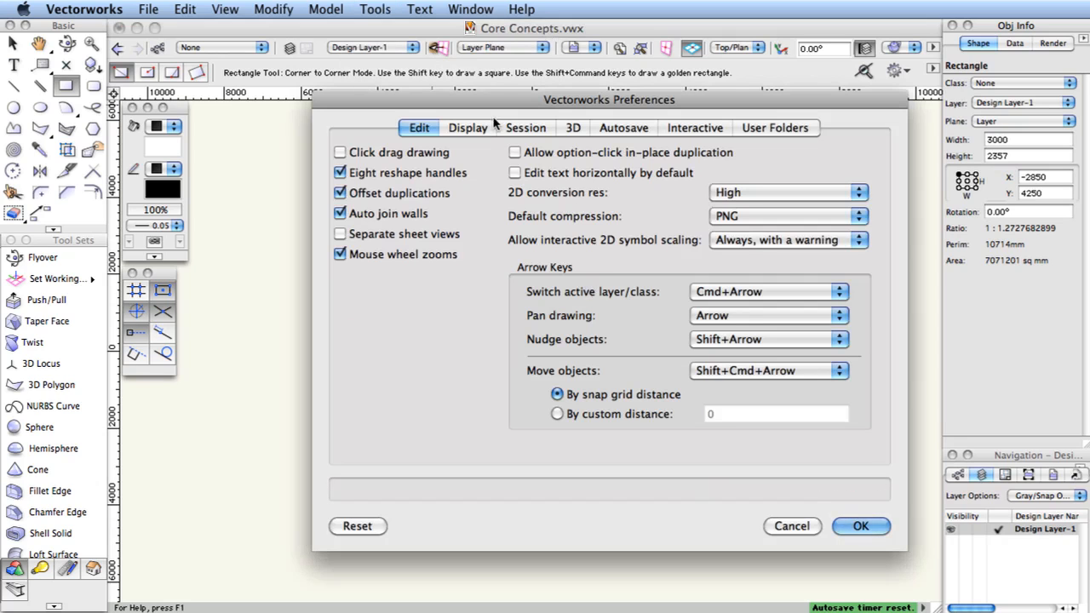
left_click(467, 126)
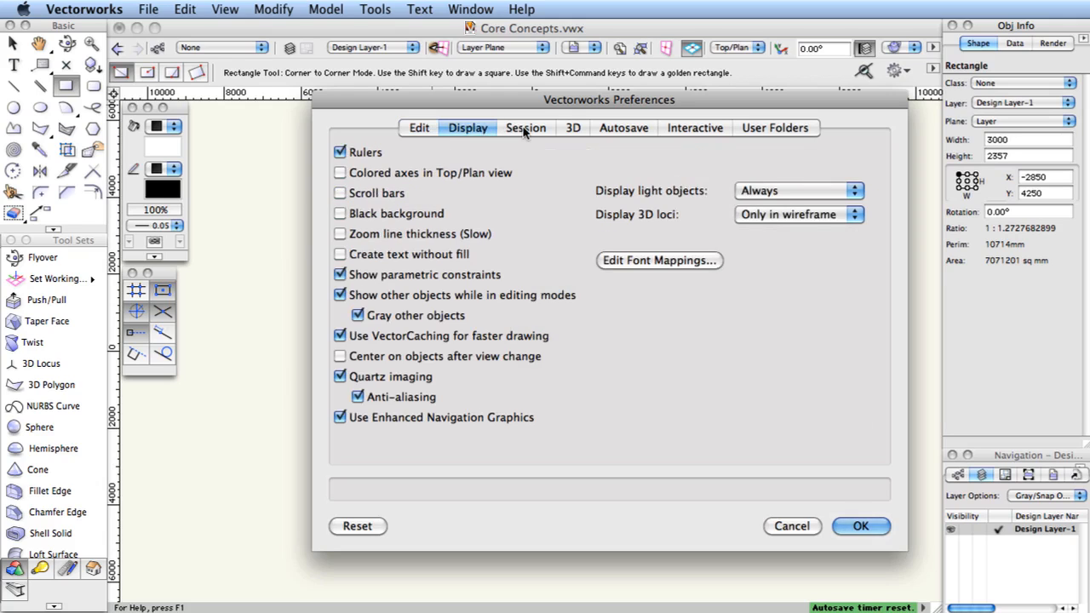
left_click(525, 127)
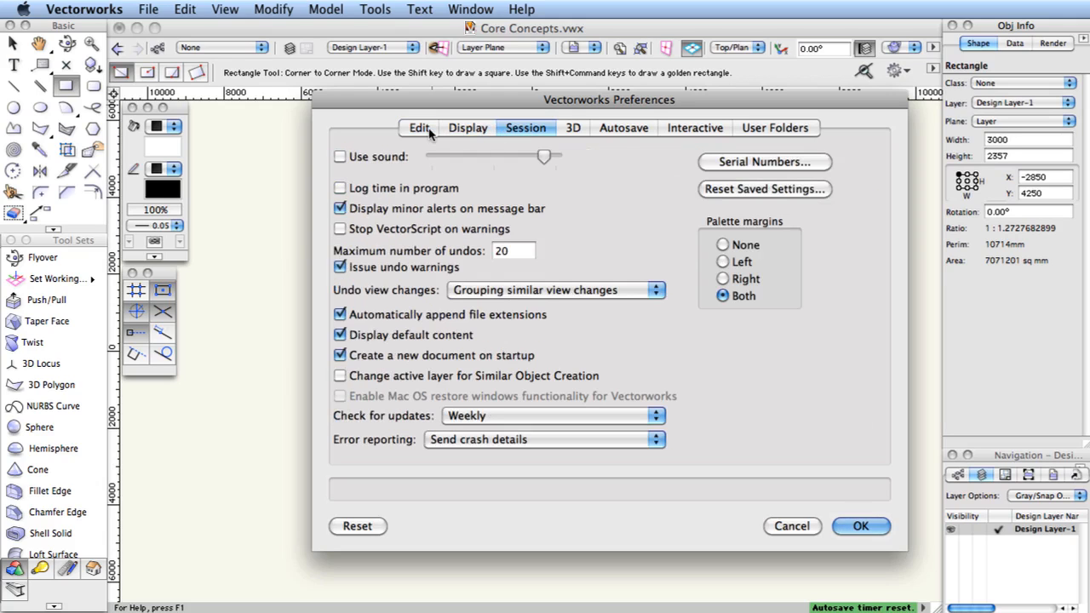
left_click(419, 128)
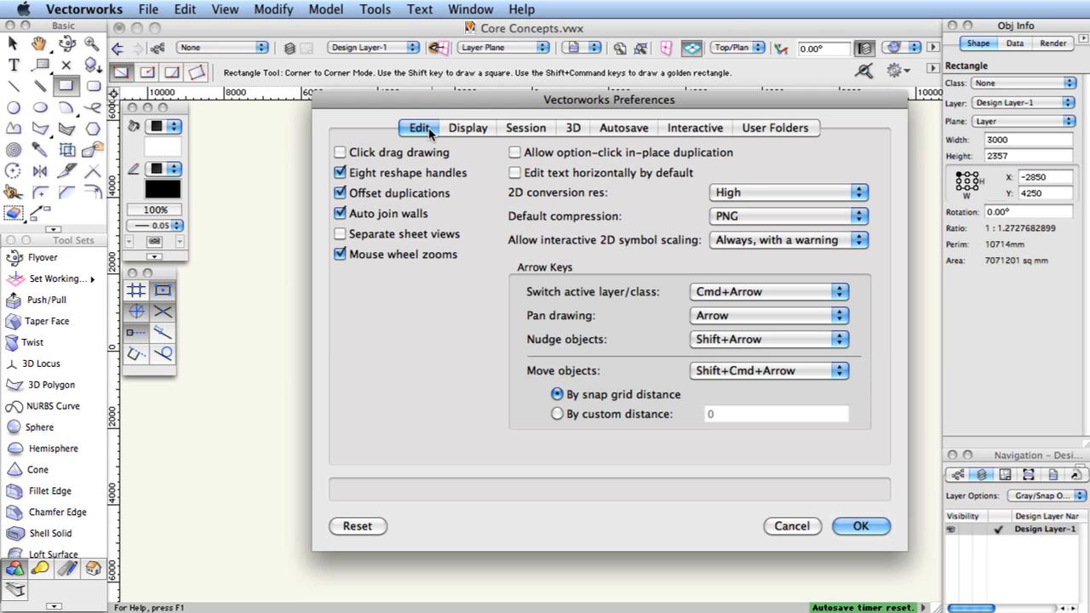
left_click(525, 128)
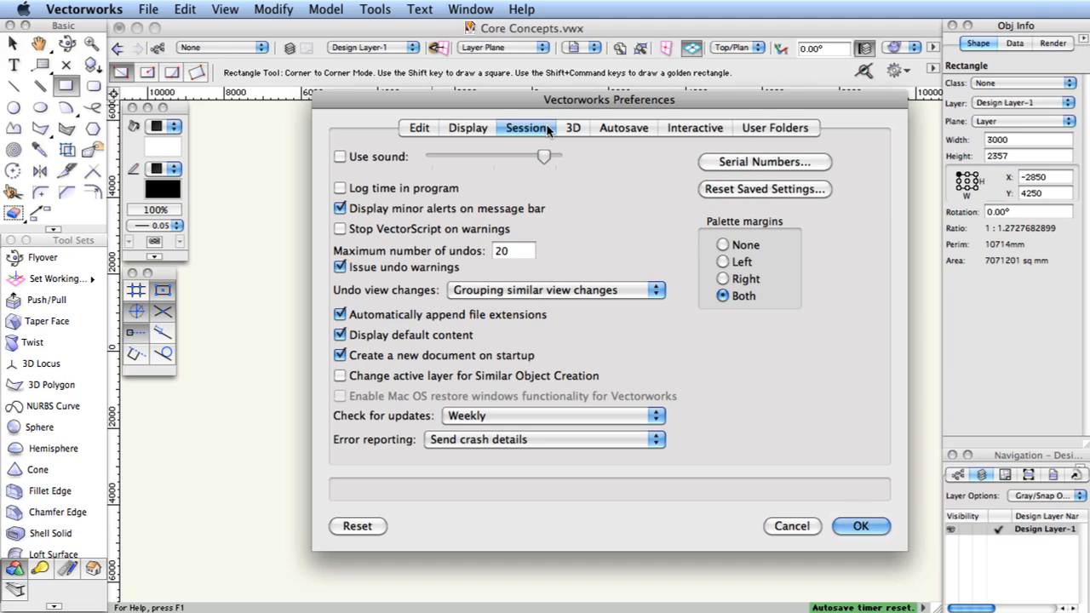
mouse_move(466, 151)
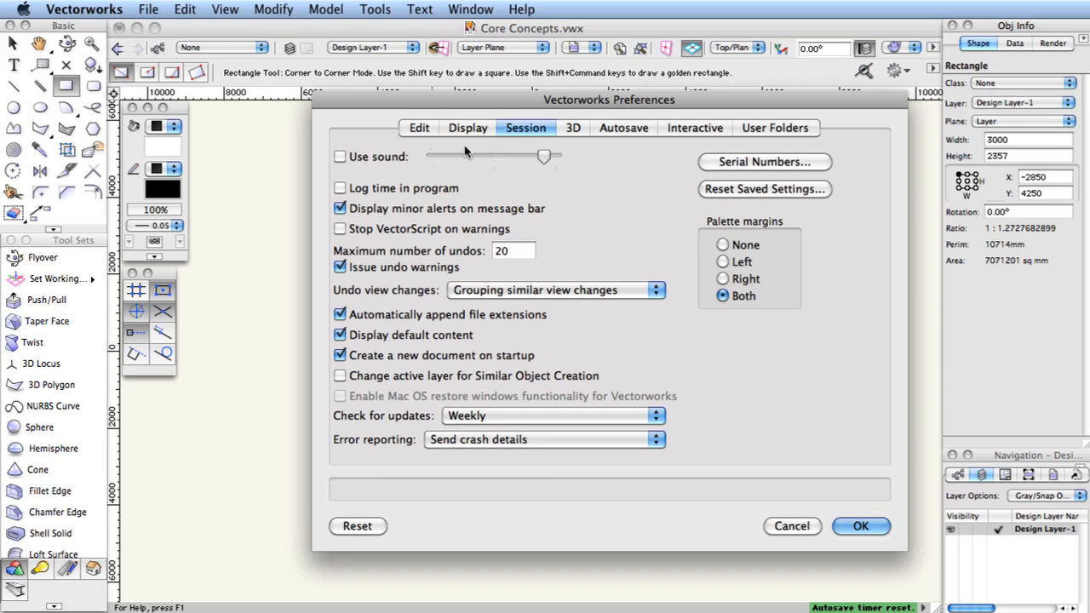
left_click(341, 157)
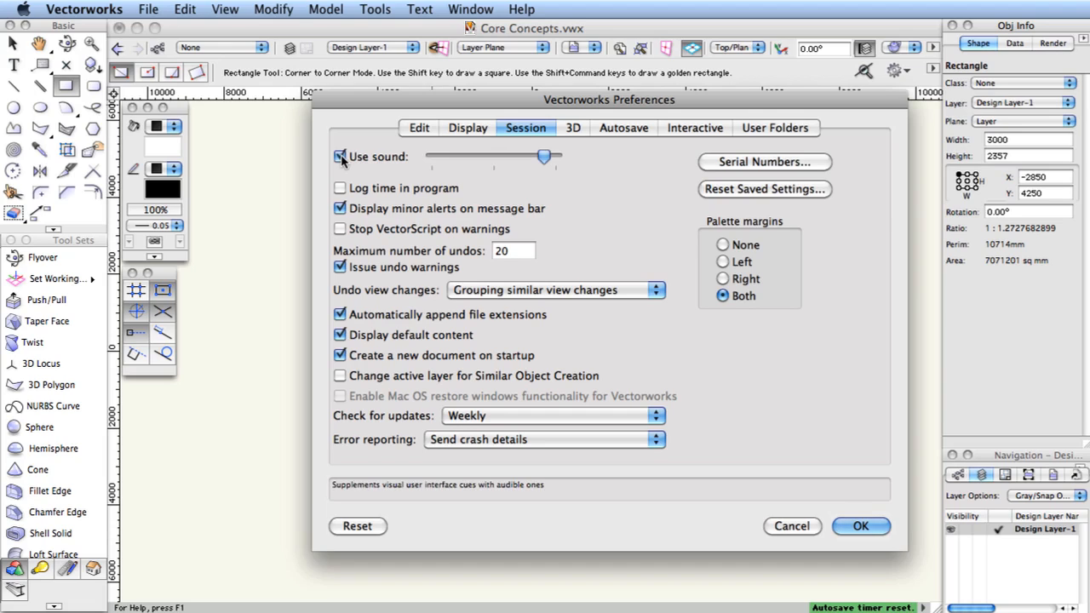
left_click(340, 157)
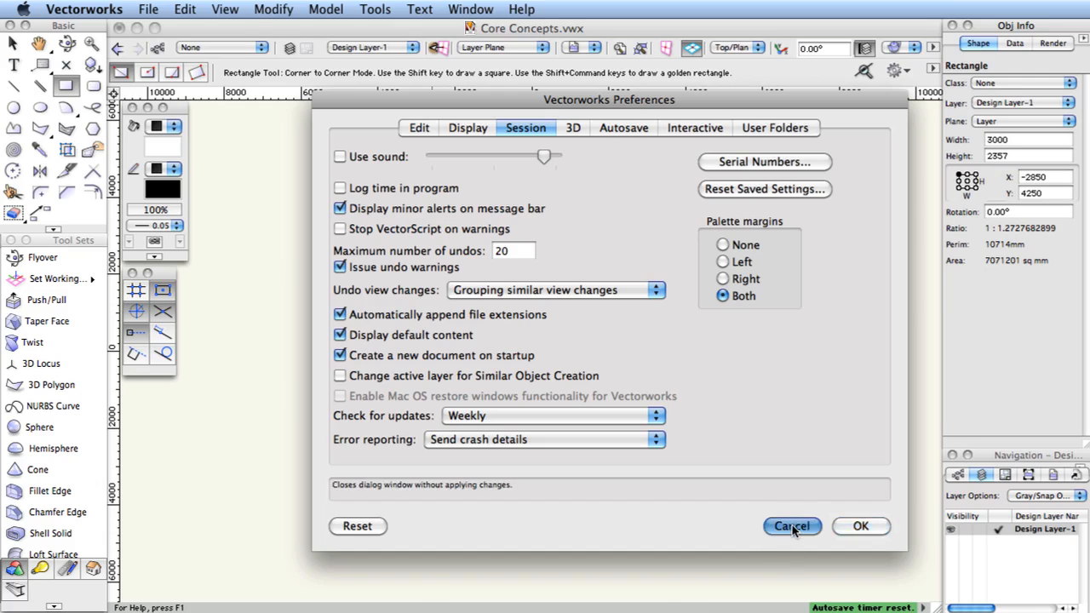
Step: Cancel Vectorworks Preferences and bring up Document Preferences from File > Document Settings
left_click(791, 525)
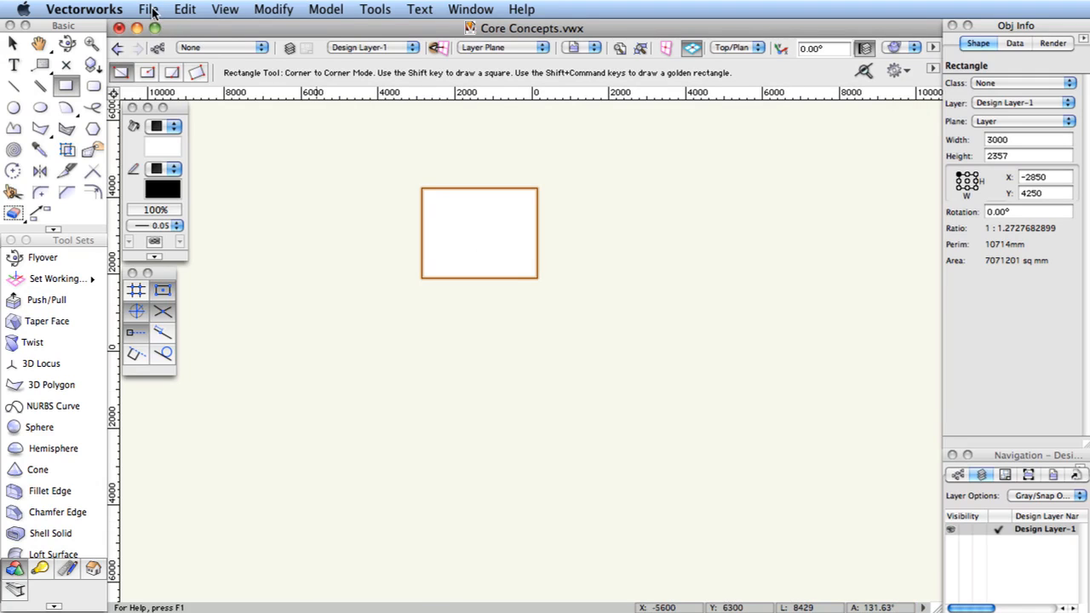
left_click(149, 10)
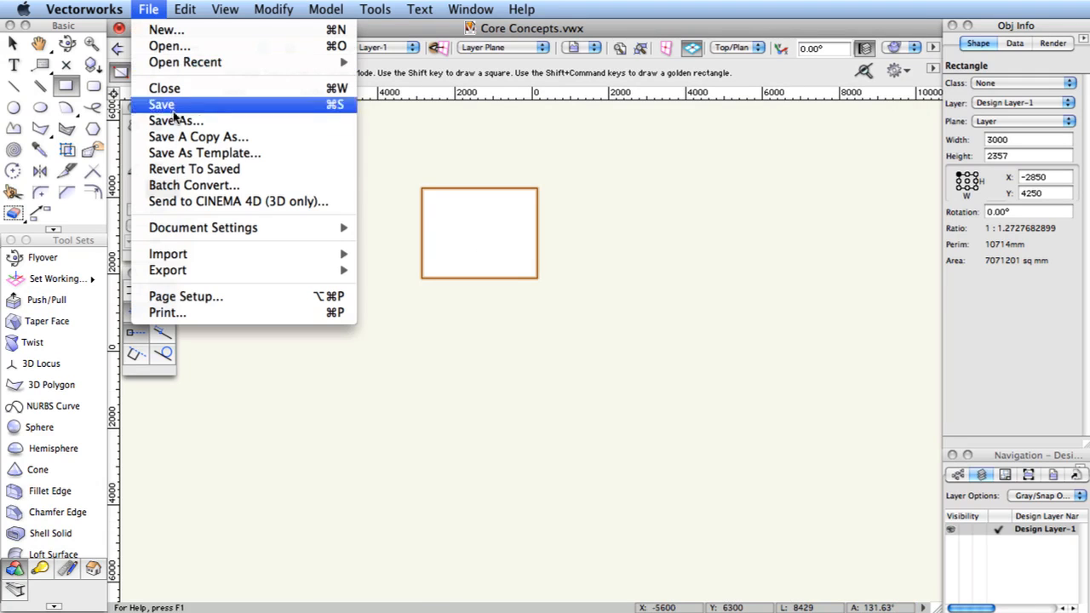
mouse_move(203, 228)
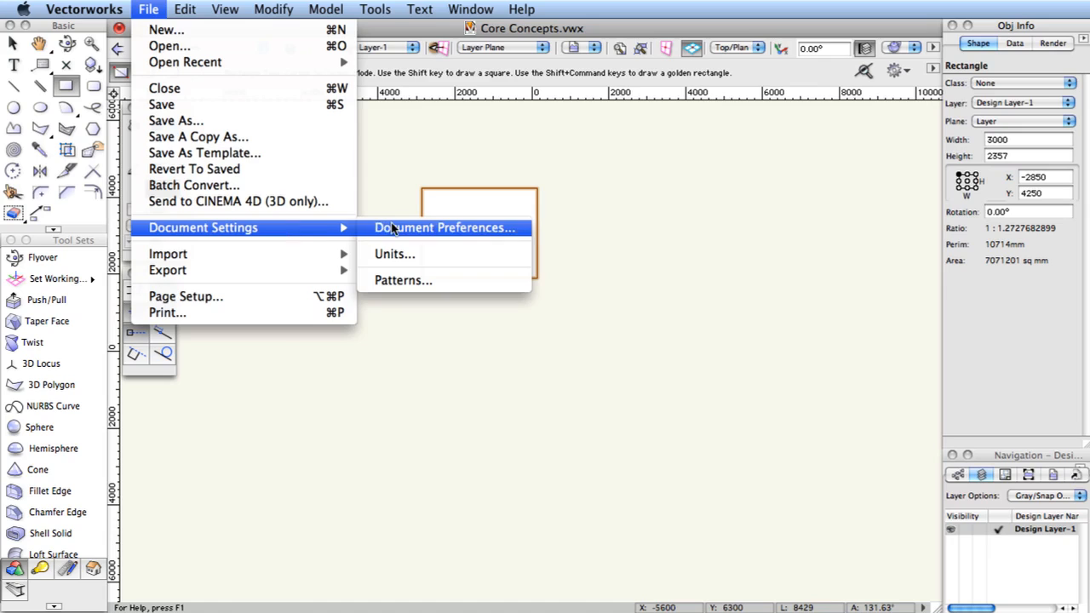
left_click(442, 229)
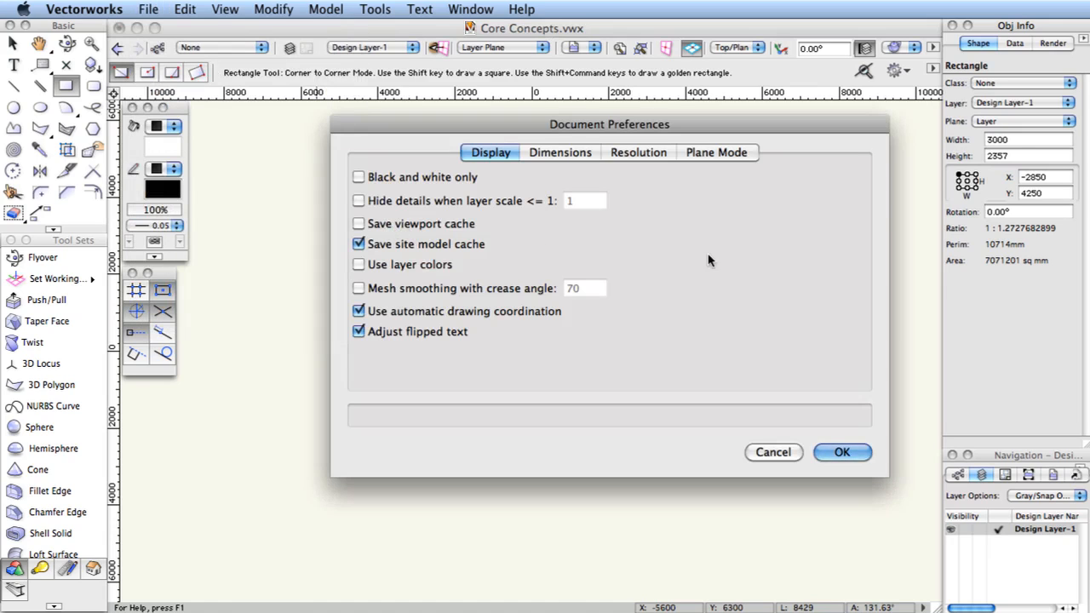
Step: Browse the Dimensions and Plane Mode tabs and close Document Preferences unchanged
left_click(559, 152)
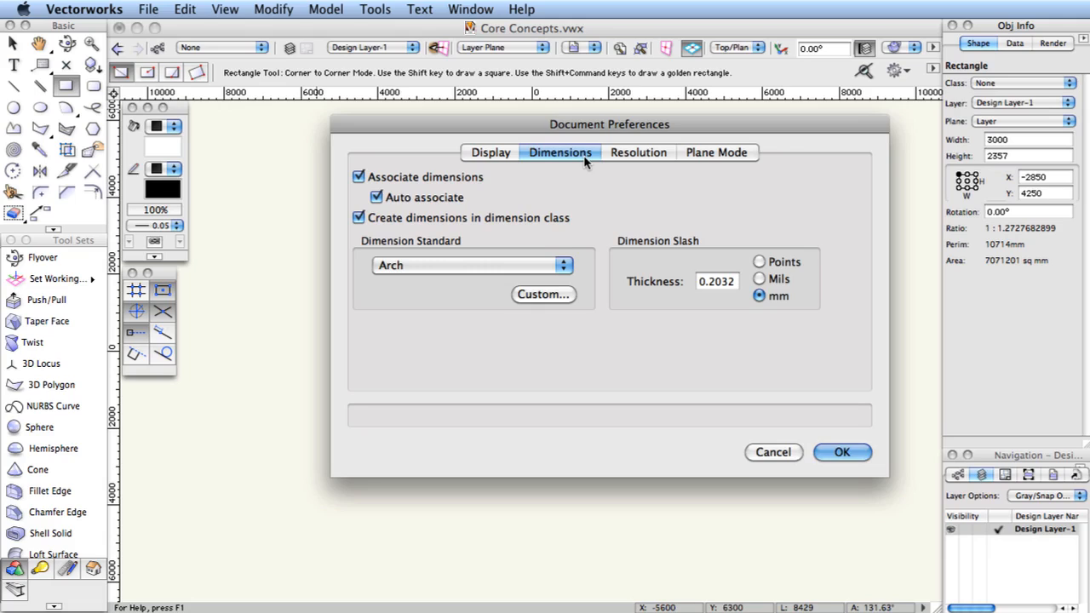
left_click(715, 152)
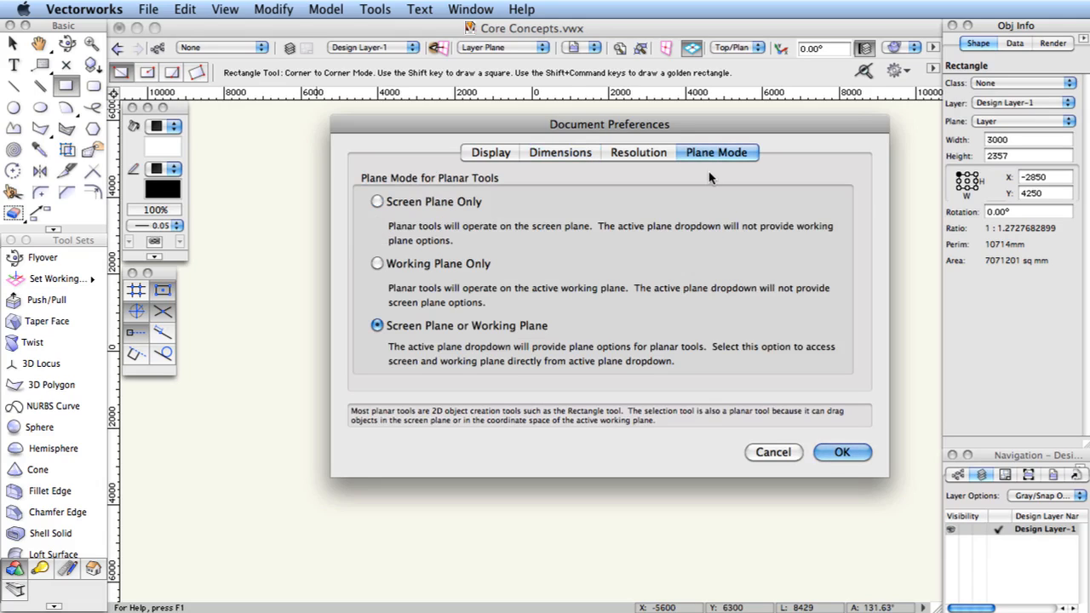
mouse_move(507, 220)
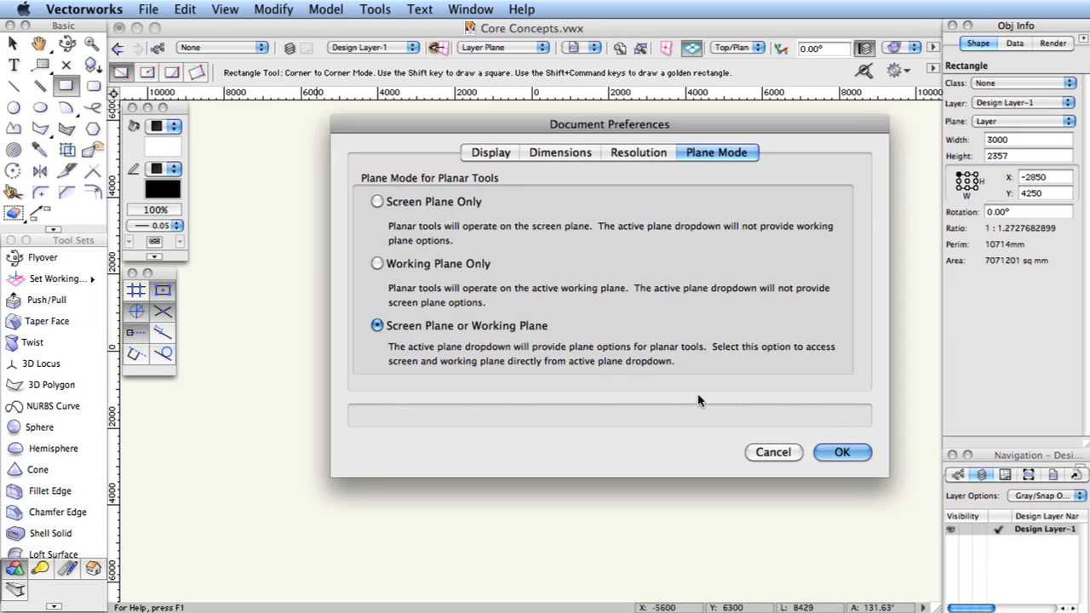
left_click(841, 453)
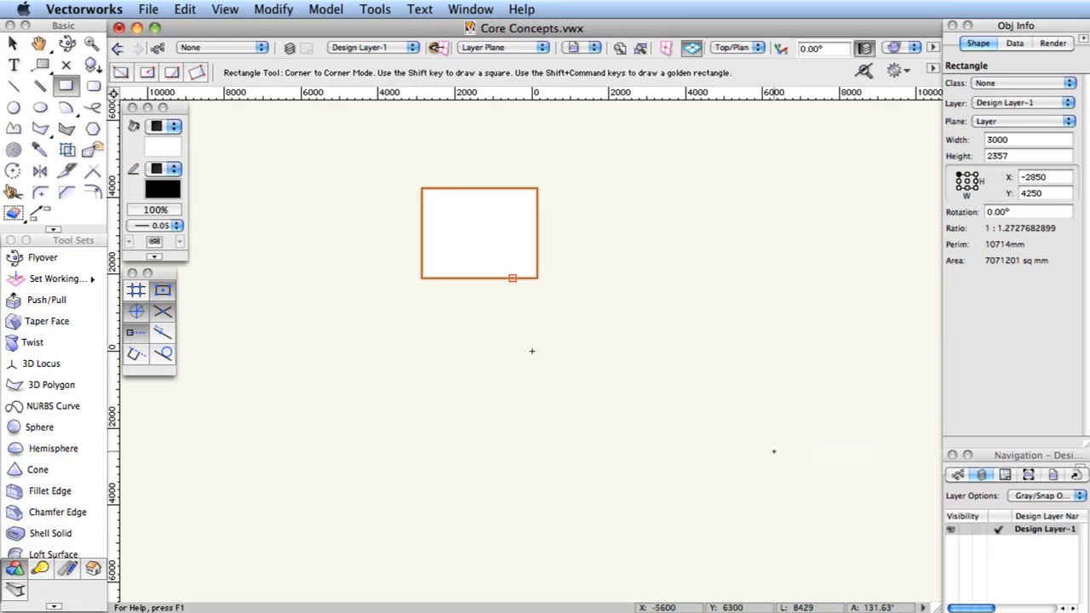
Step: Start Save As Template and name the file 'My Default.sta' in the Templates folder
left_click(148, 10)
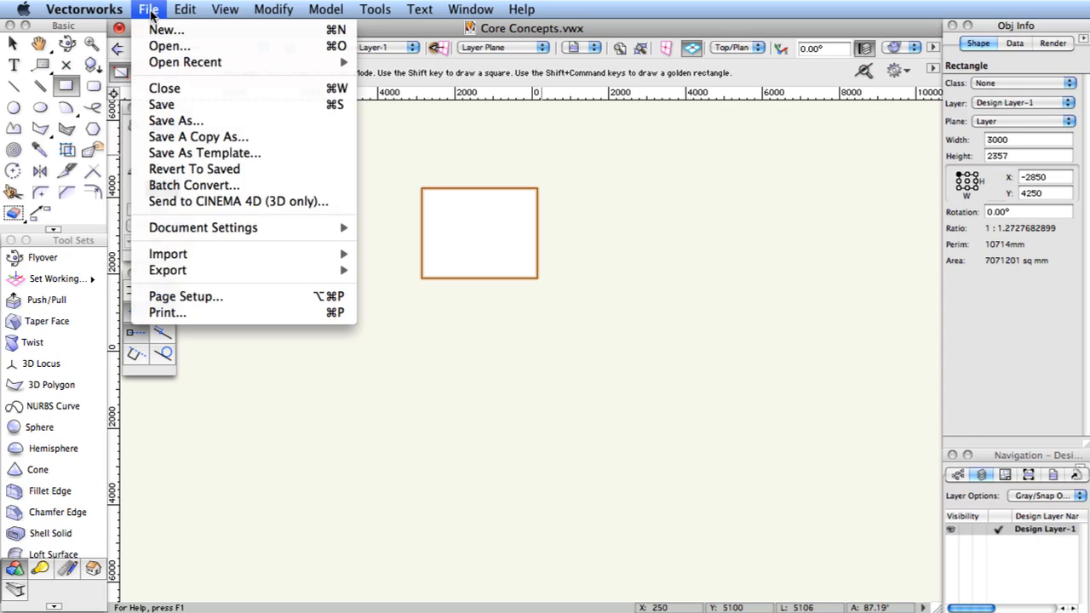
mouse_move(204, 154)
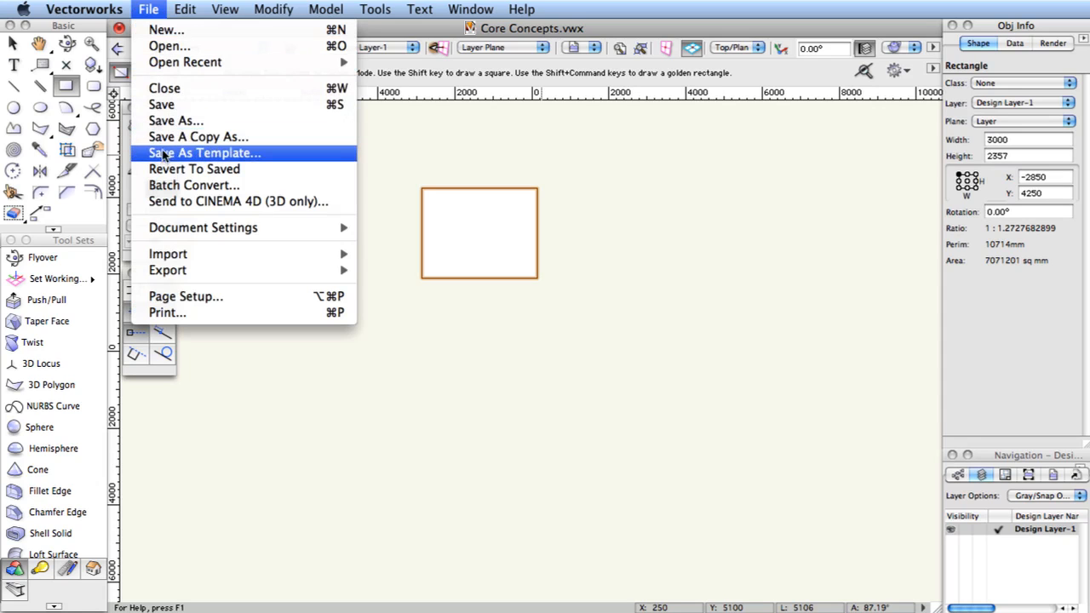
left_click(204, 154)
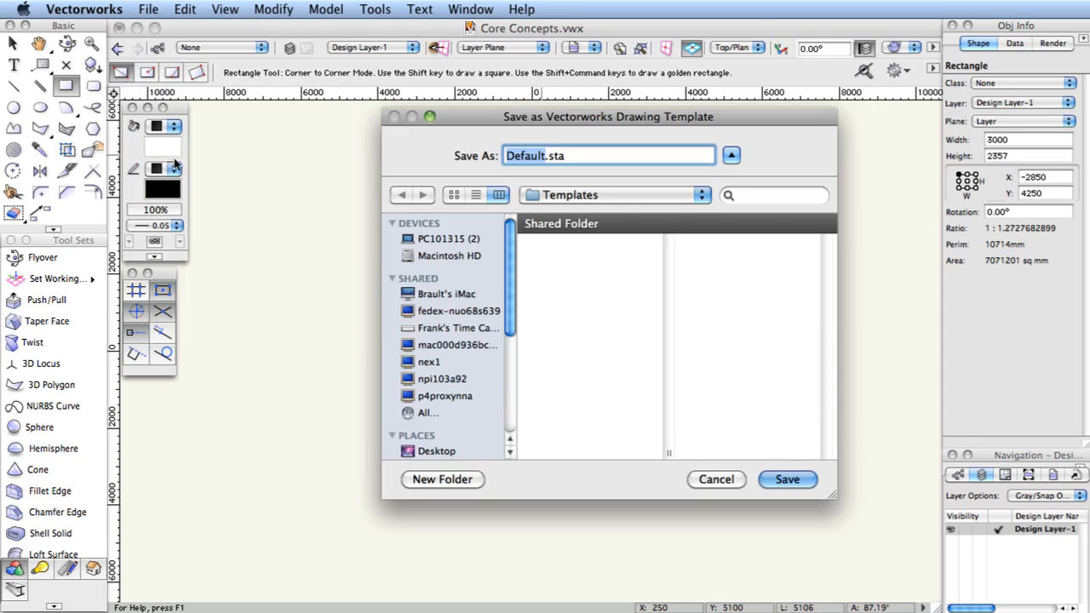
scroll("down", 3)
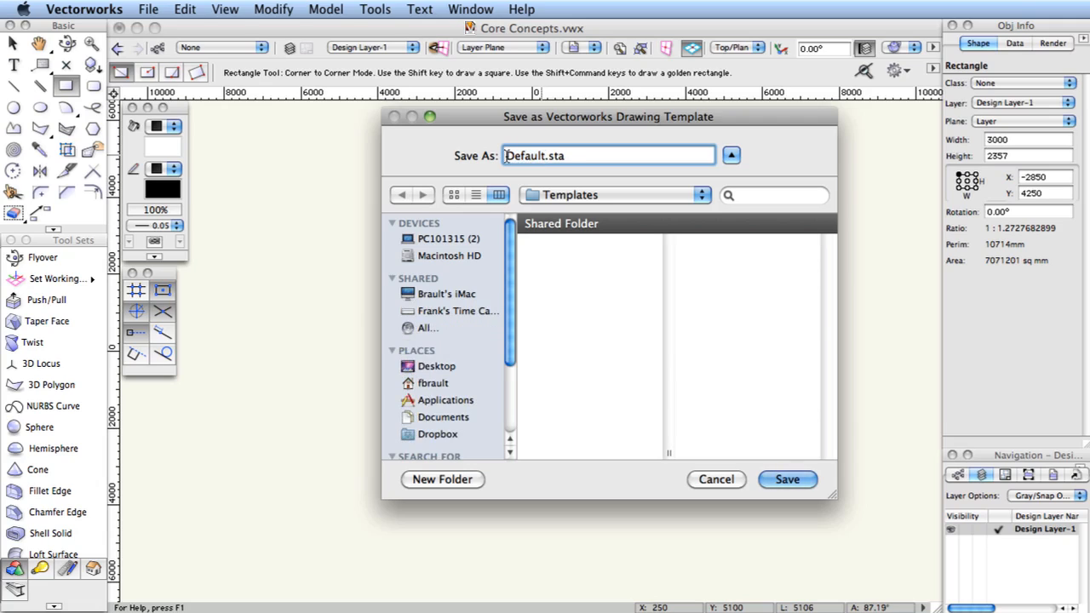
type("My")
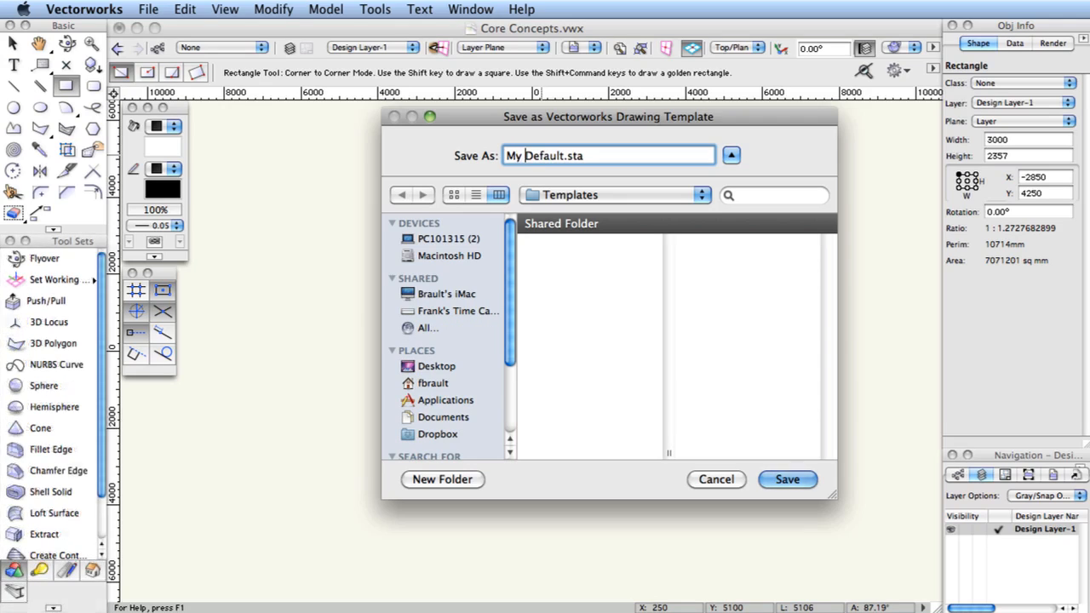